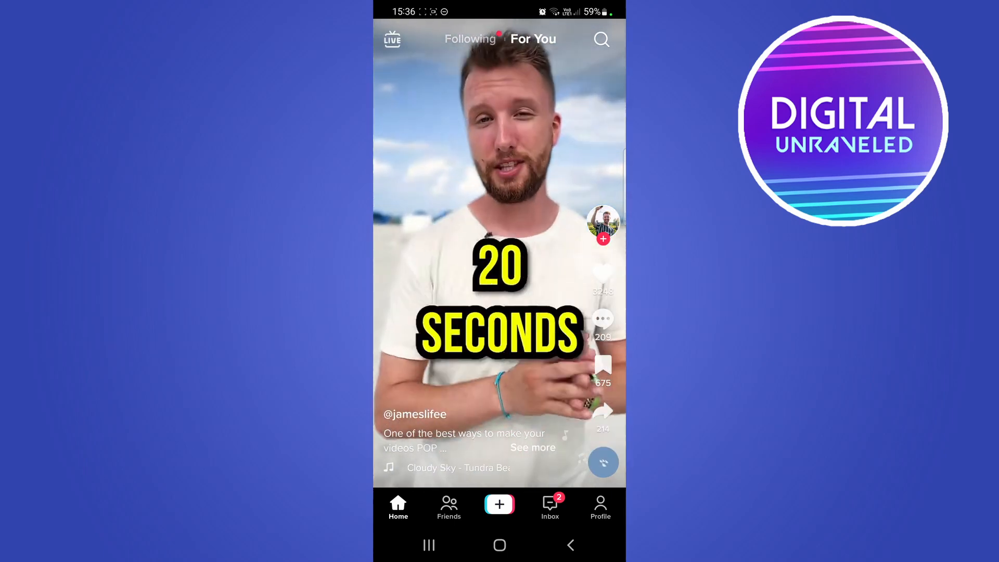
# Go to the Digital Unraveled profile page from the For You feed.
pyautogui.click(599, 508)
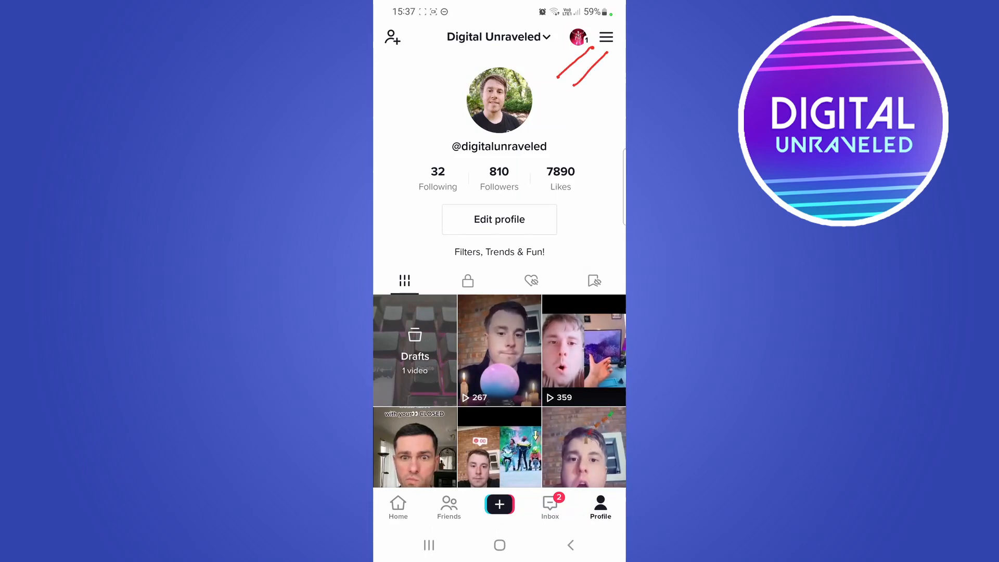
# Navigate through Settings and privacy to the Digital Wellbeing page.
pyautogui.click(605, 36)
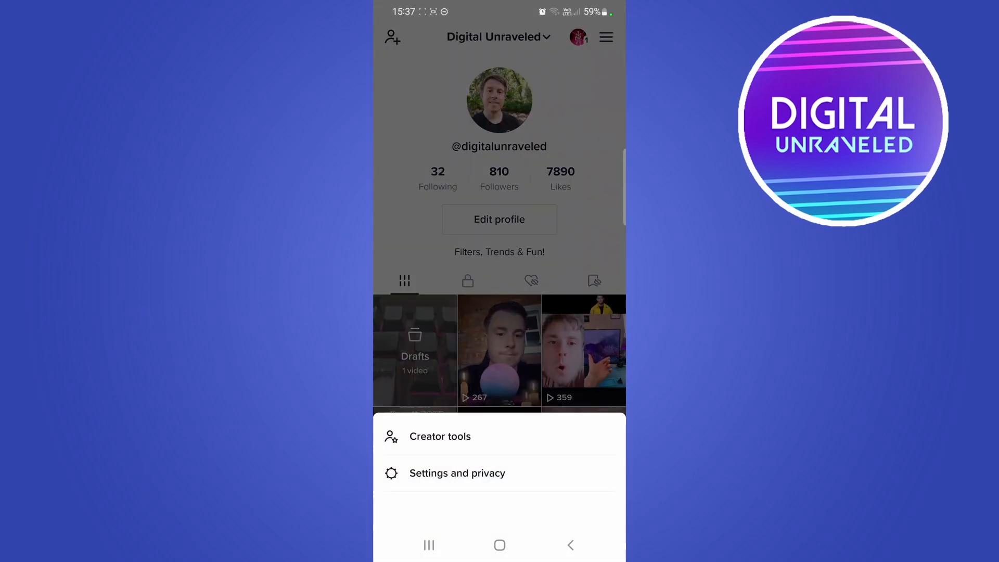
pyautogui.click(458, 472)
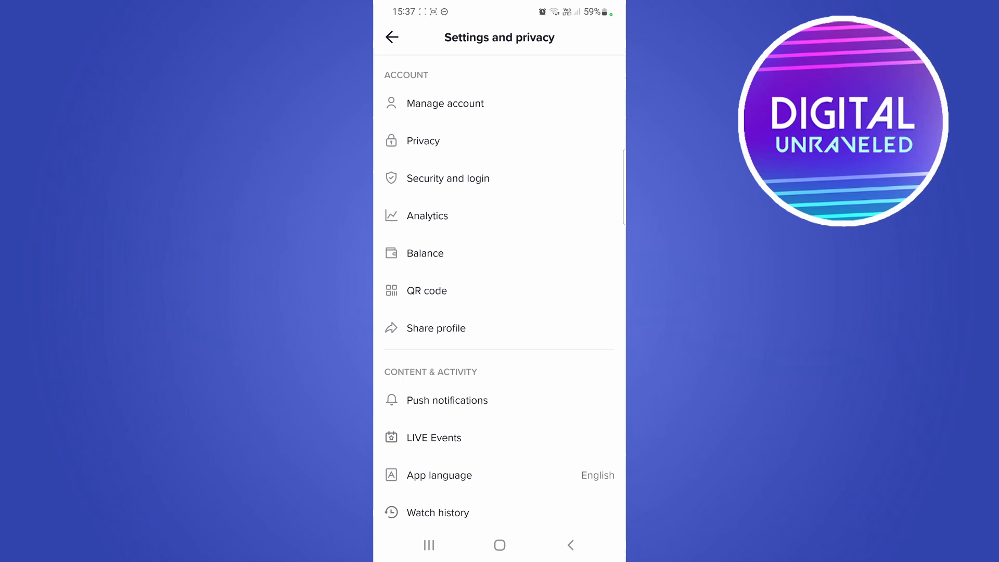
pyautogui.scroll(-3)
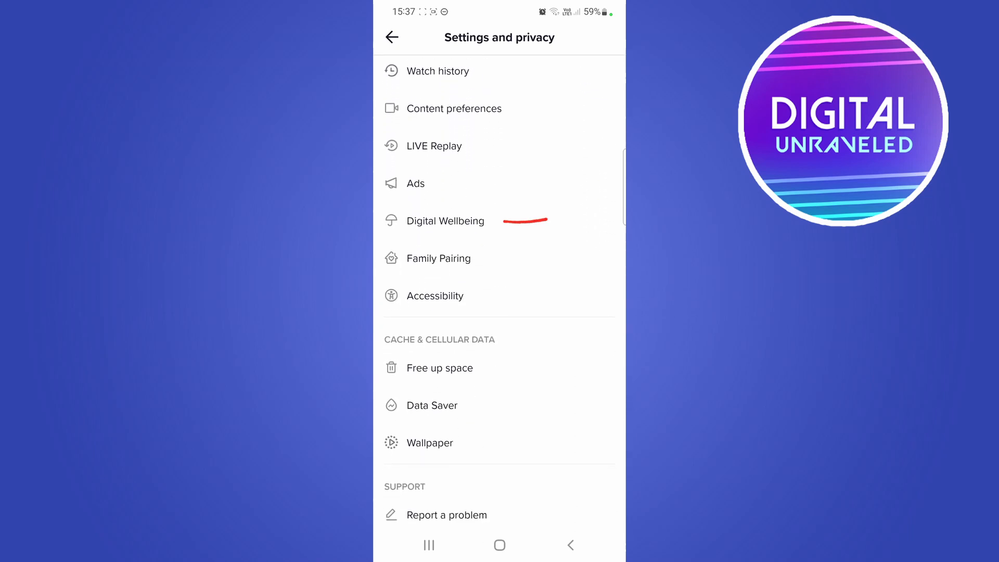
pyautogui.click(445, 221)
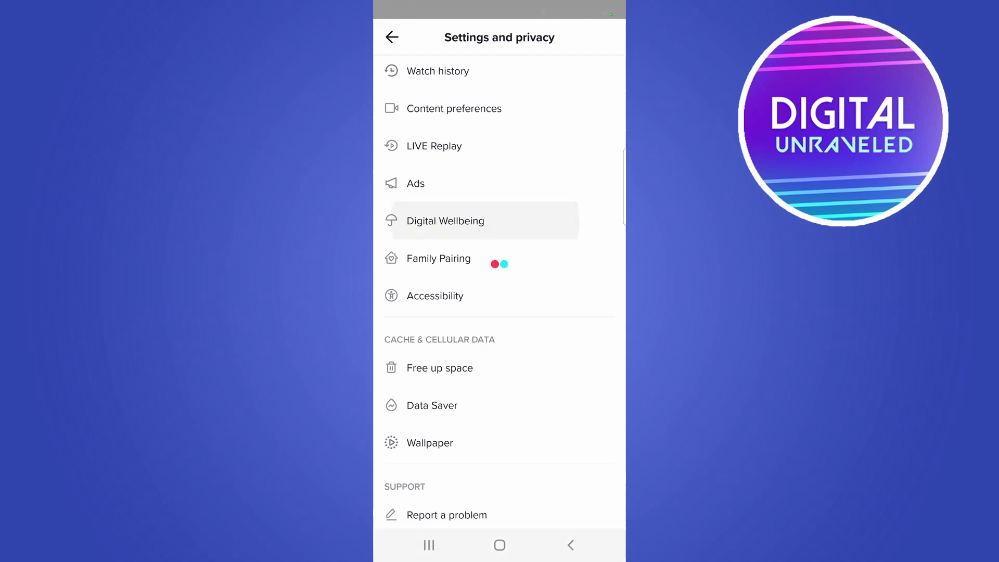
pyautogui.click(446, 221)
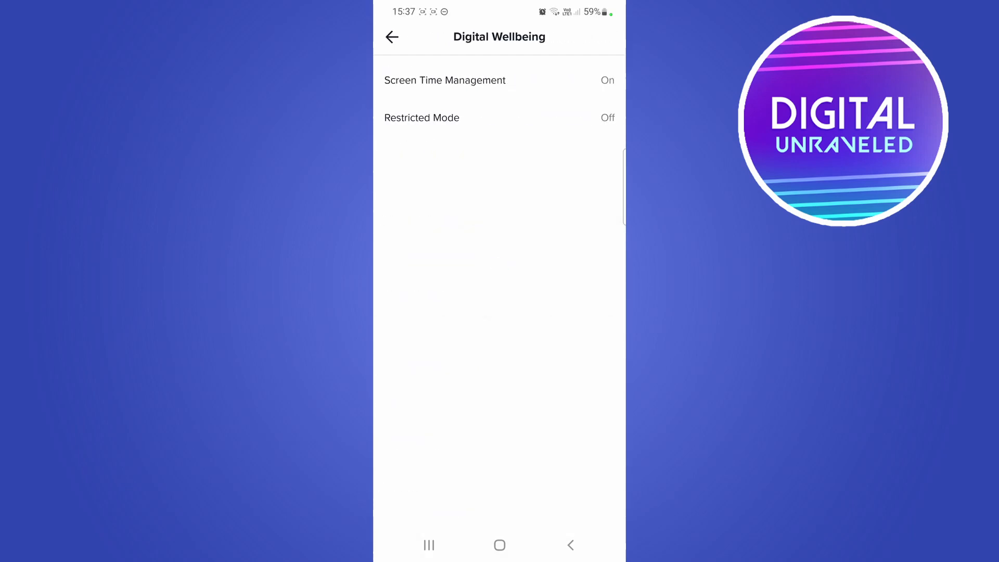
# Enter Screen Time Management and fill in the current four-digit passcode.
pyautogui.click(445, 80)
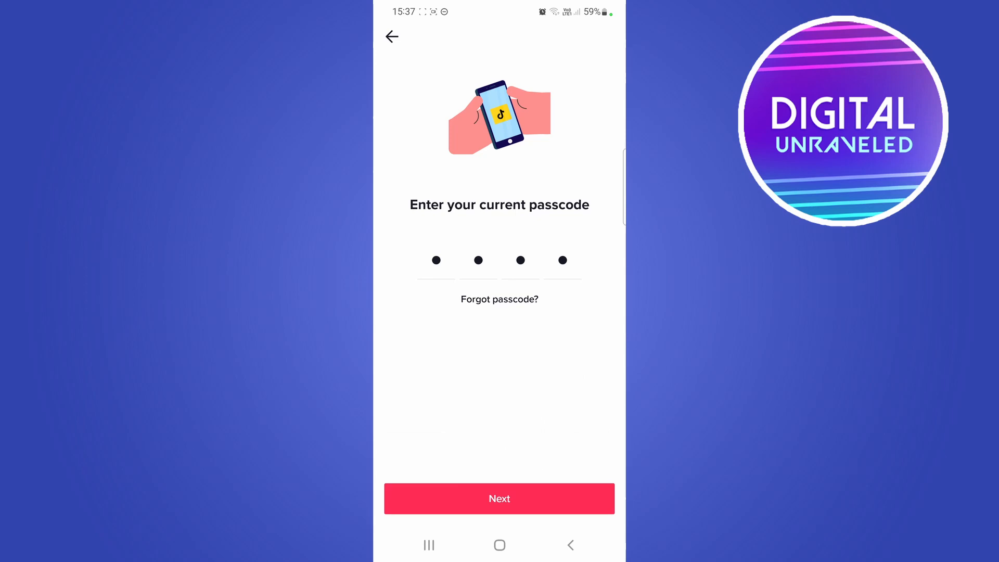
# Submit the current passcode, then set and confirm a new four-digit passcode.
pyautogui.click(500, 498)
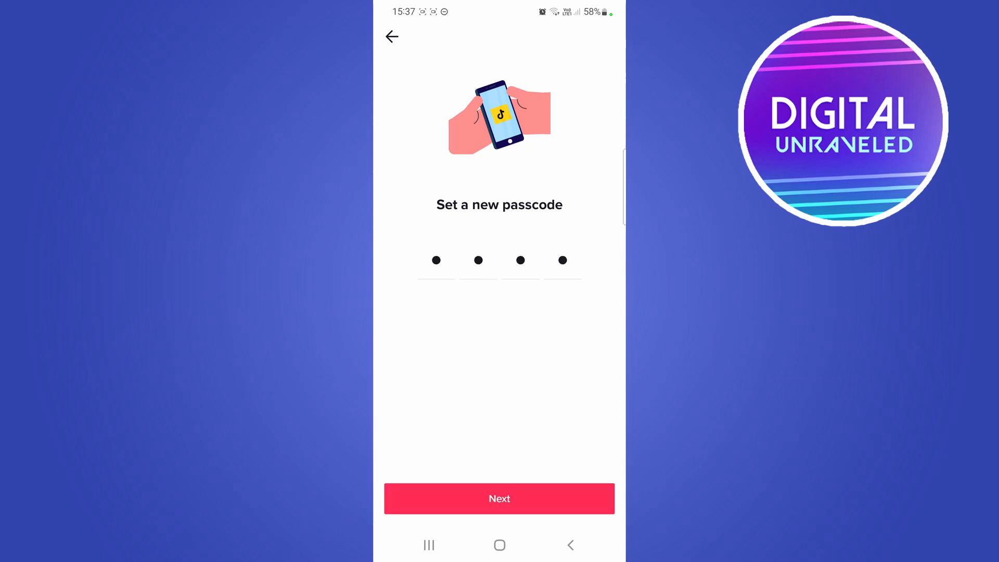
pyautogui.click(500, 498)
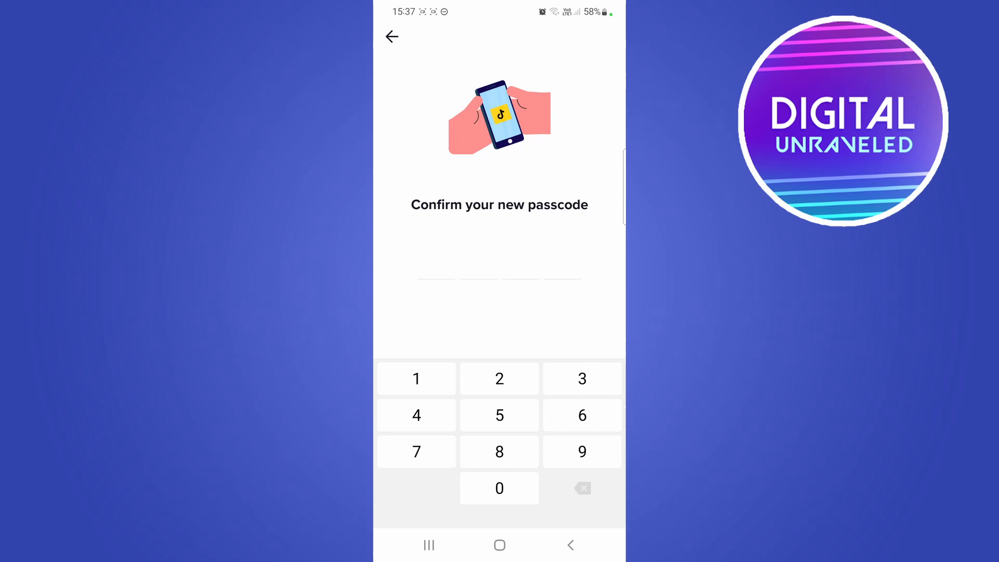
pyautogui.click(499, 487)
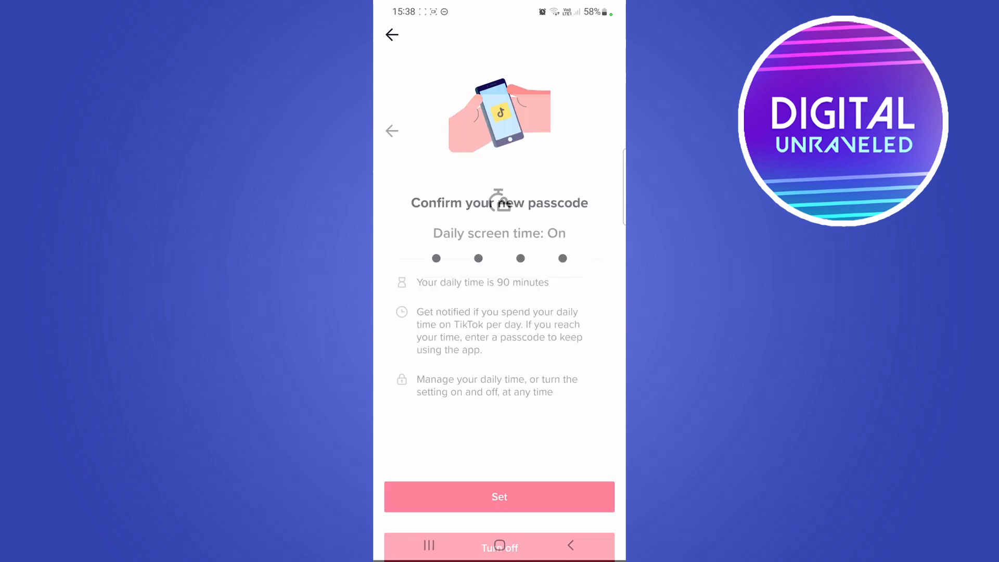
pyautogui.click(498, 497)
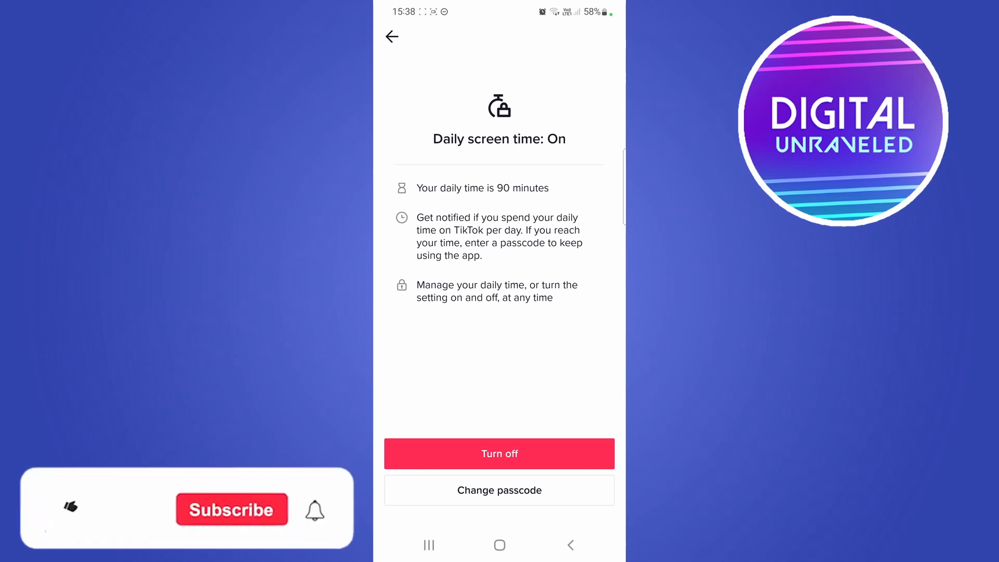
pyautogui.click(68, 509)
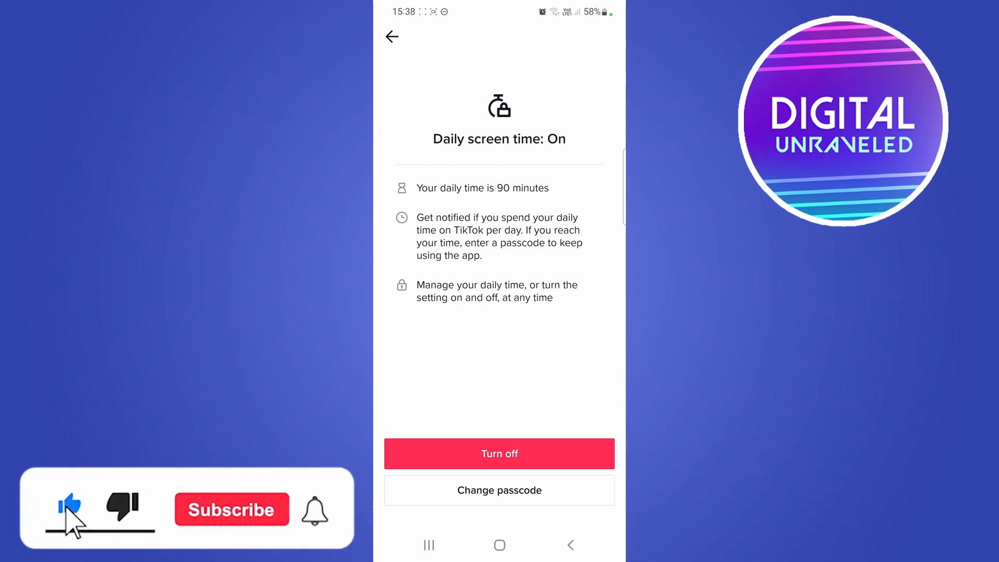
pyautogui.click(231, 509)
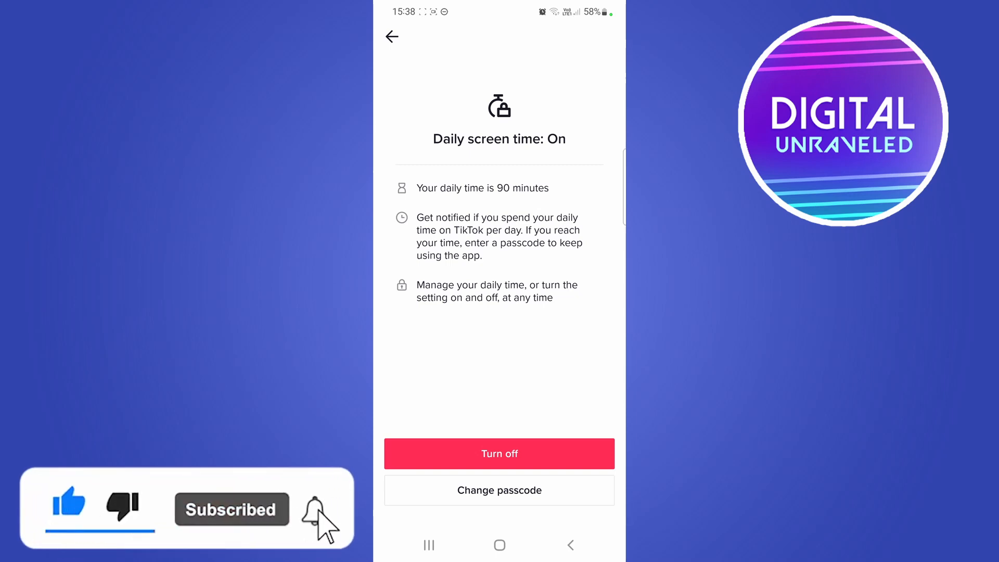
pyautogui.click(311, 509)
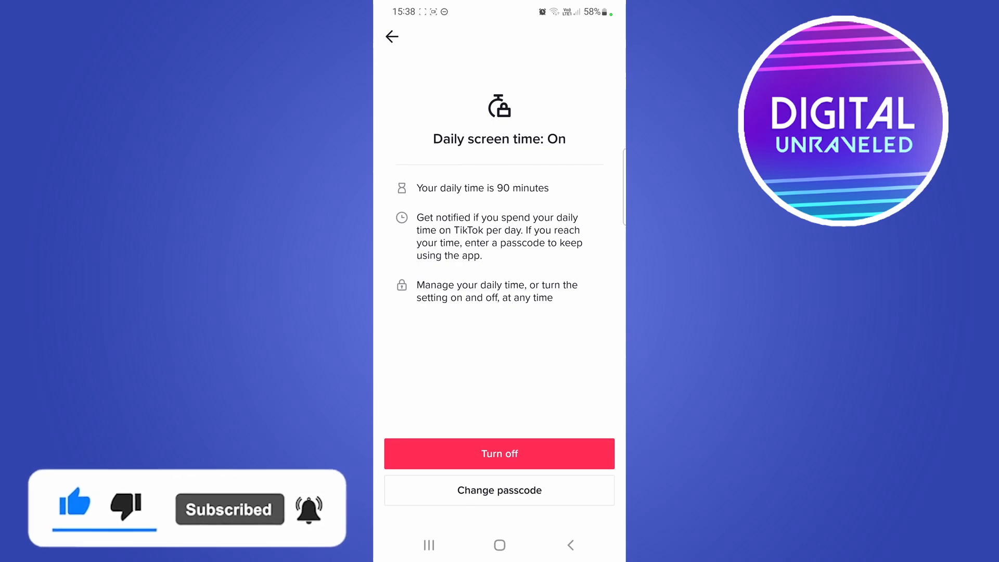